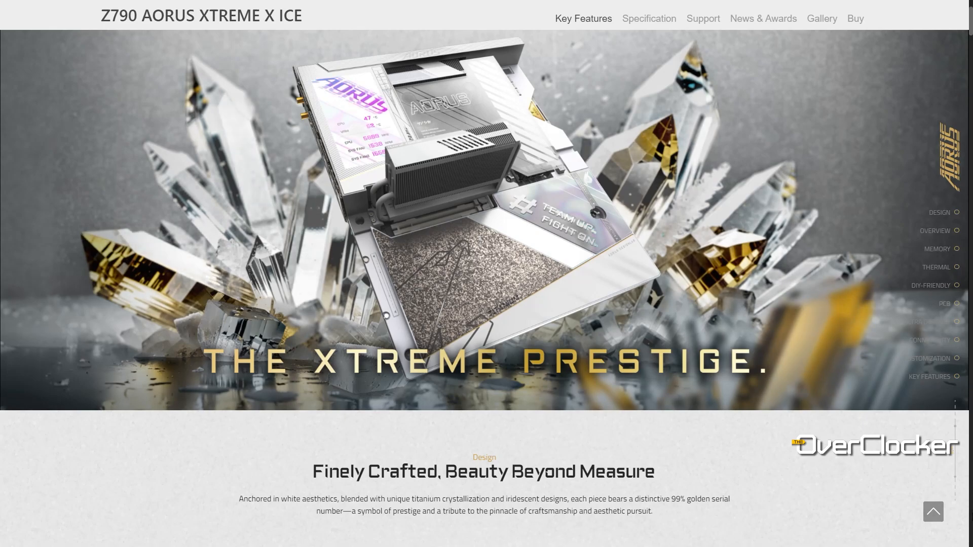
# Scroll past the Design section and show the DIY Friendly overview for the Z790 AORUS Xtreme X Ice.
pyautogui.scroll(-3)
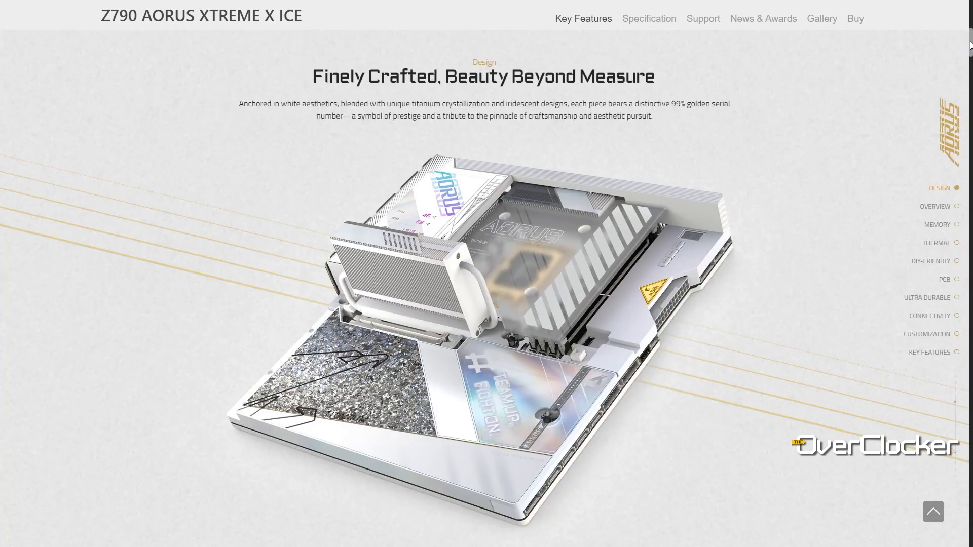
pyautogui.scroll(-3)
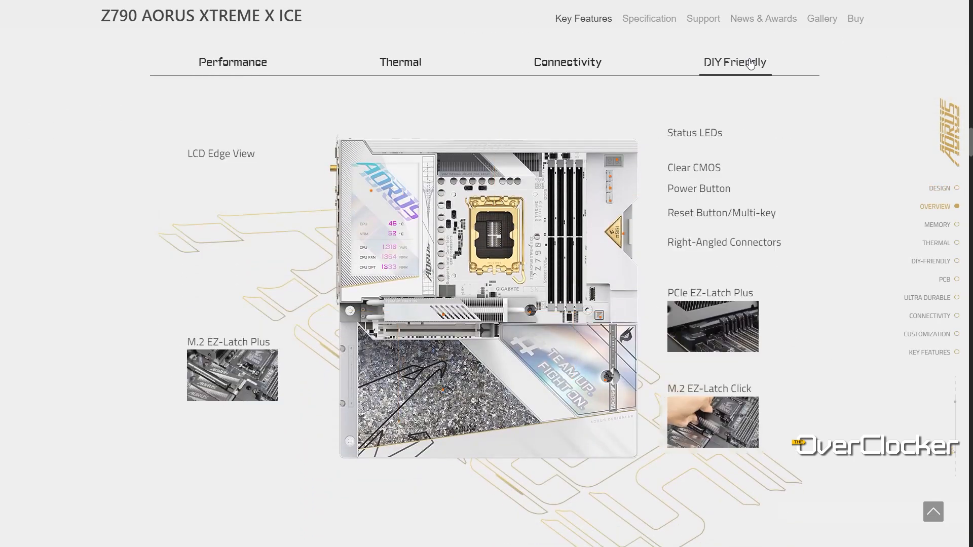
pyautogui.click(568, 63)
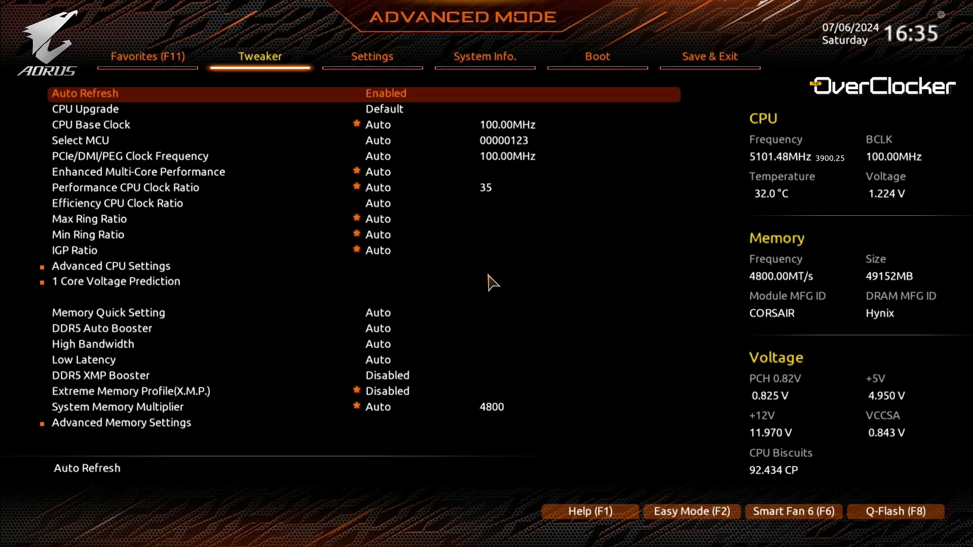
# Browse the Favorites list to CPU Base Clock, then reach the 1 Core Voltage Prediction page from Tweaker.
pyautogui.click(148, 57)
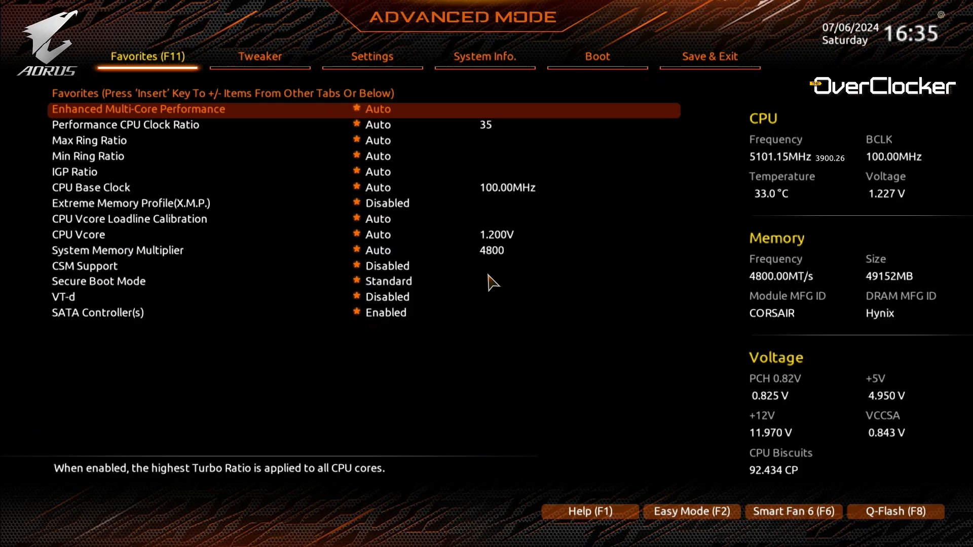
pyautogui.press('Down')
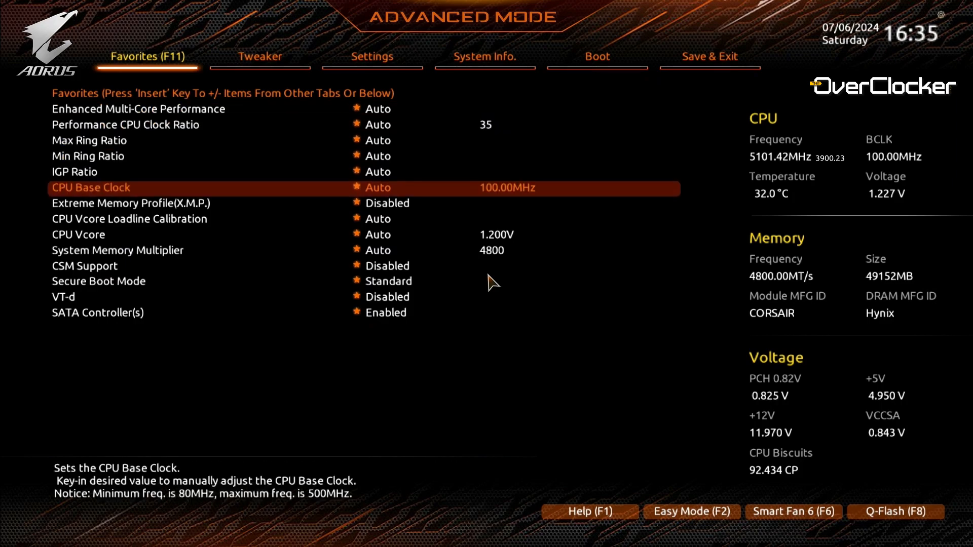
pyautogui.click(259, 57)
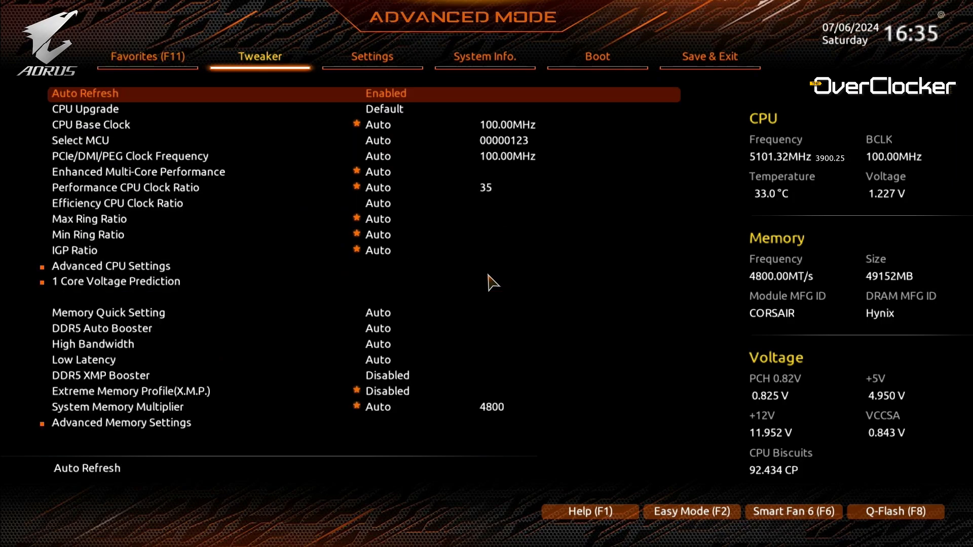
pyautogui.click(147, 56)
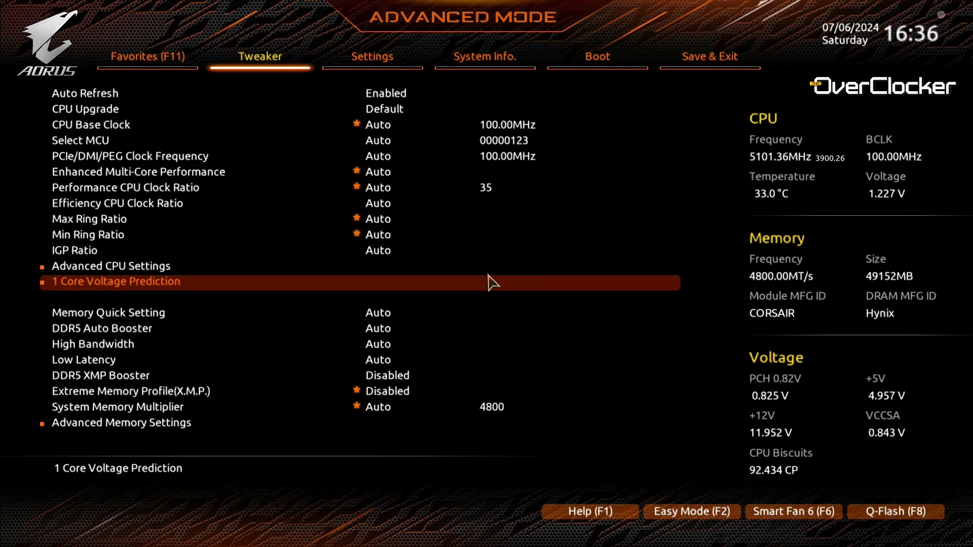
pyautogui.click(116, 282)
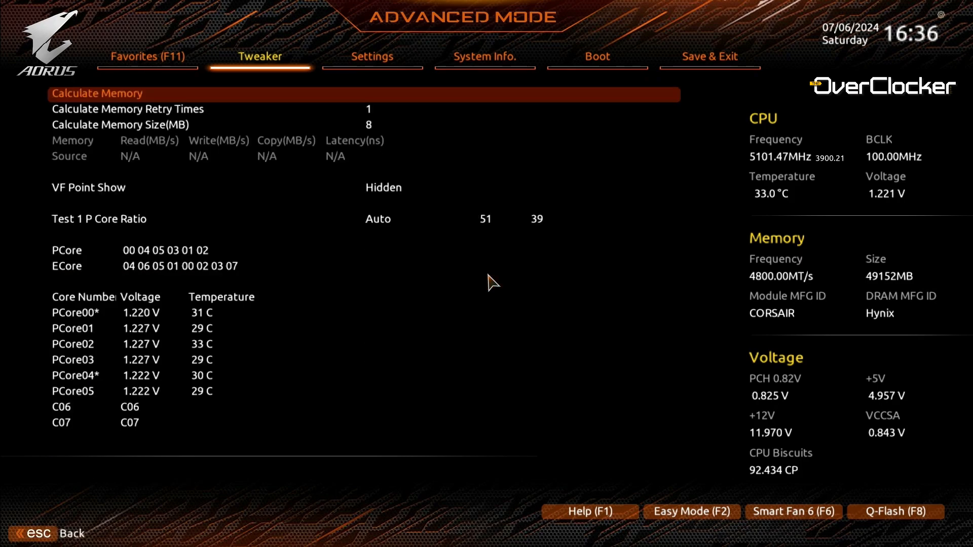
# Change VF Point Show to Show, revealing the VF point table from 1.141 to 1.223 V.
pyautogui.press('Down')
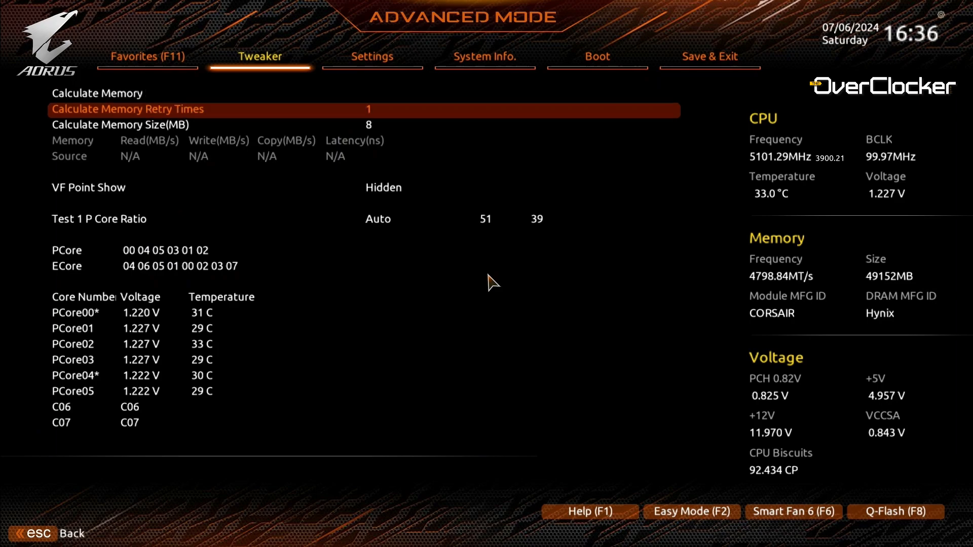
pyautogui.press('Down')
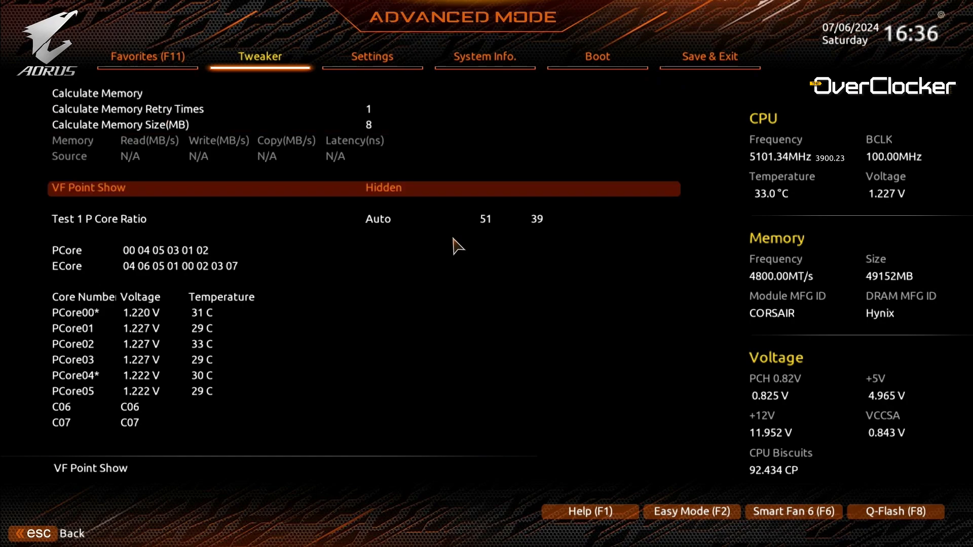
pyautogui.click(383, 187)
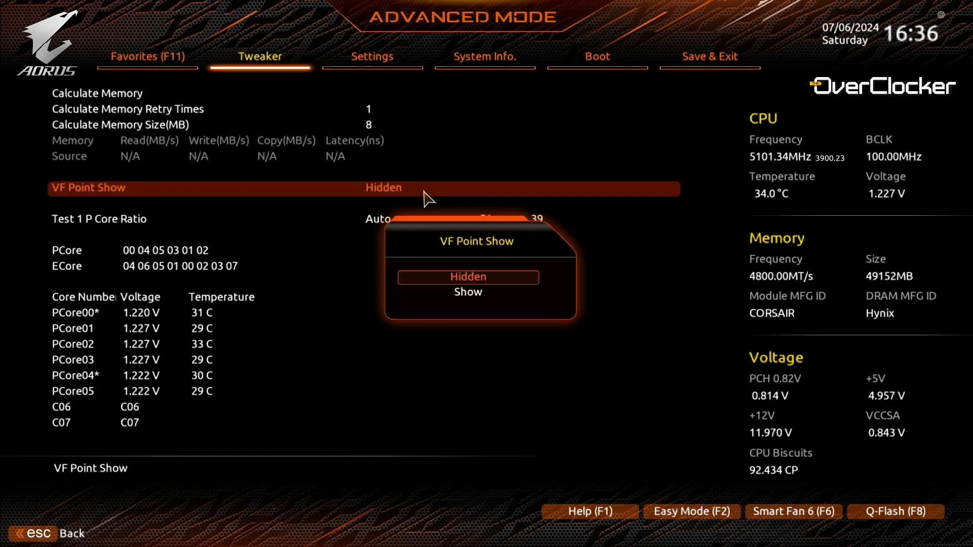
pyautogui.click(468, 292)
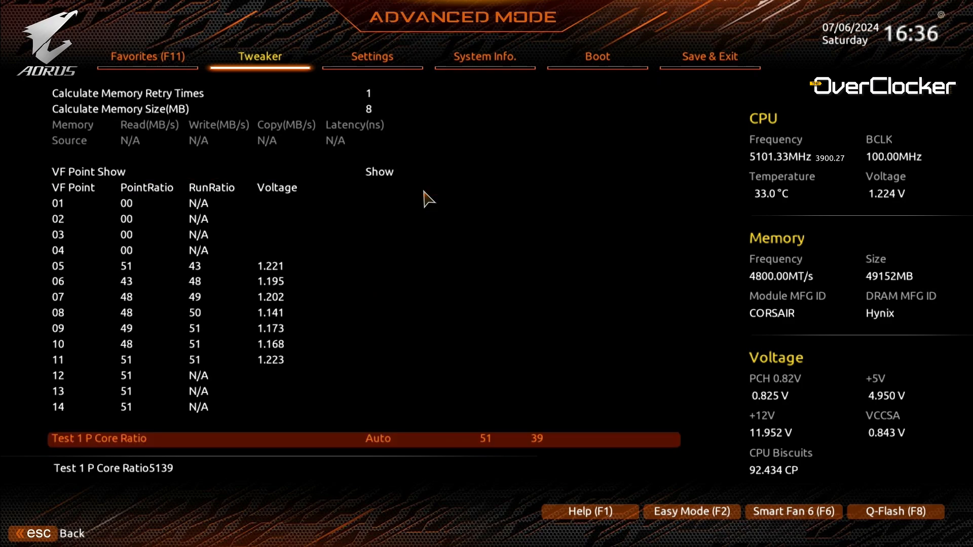
pyautogui.moveTo(320, 202)
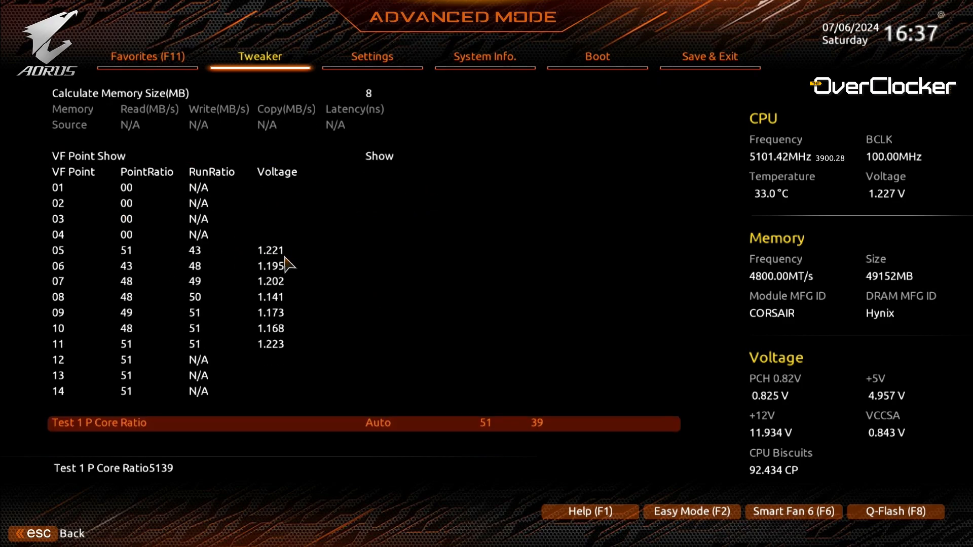
pyautogui.moveTo(207, 258)
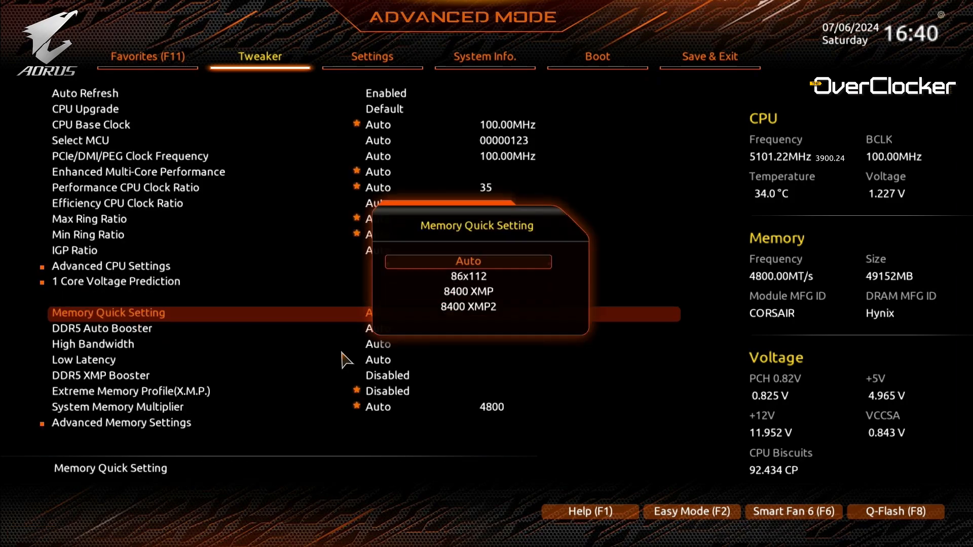
# Leave Memory Quick Setting unchanged and step past Gear Mode into the Memory Dive choices.
pyautogui.press('Down')
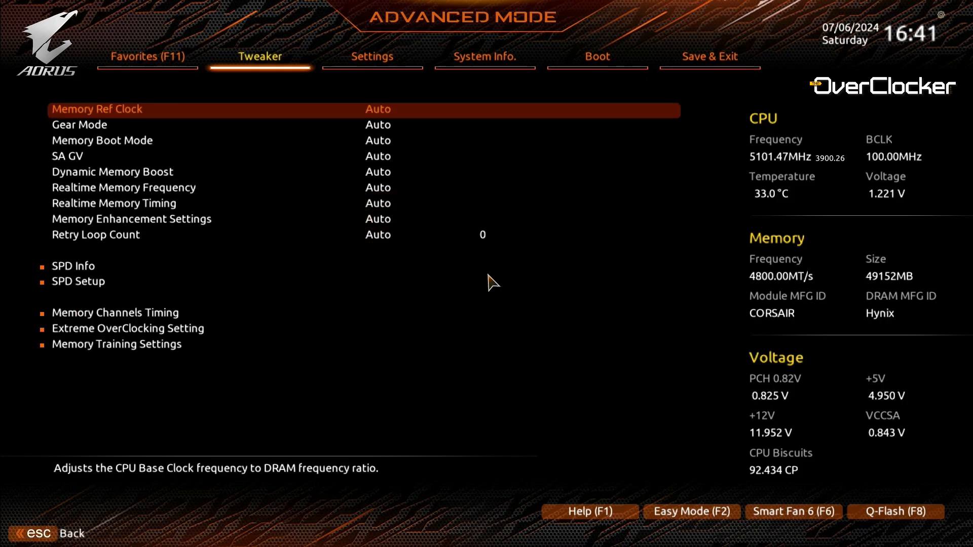
pyautogui.press('Down')
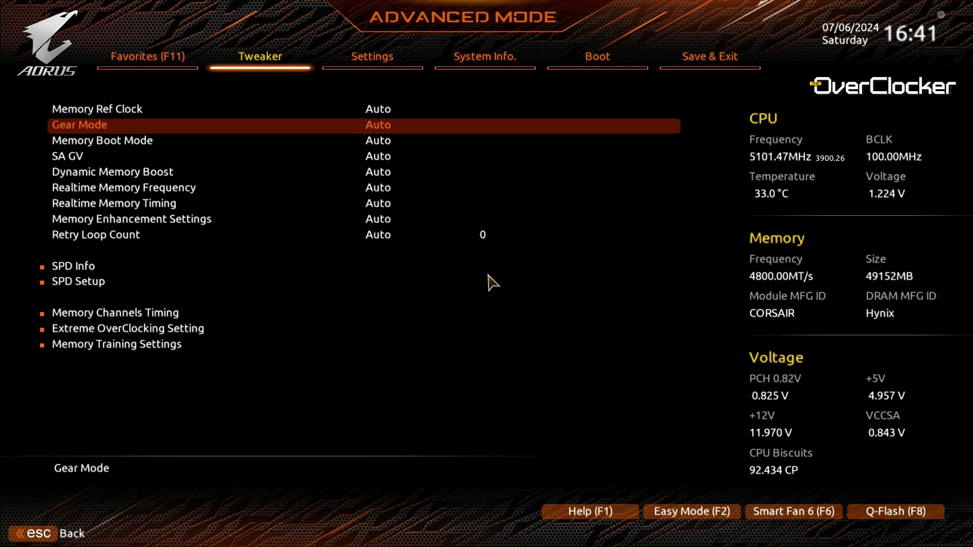
pyautogui.click(377, 125)
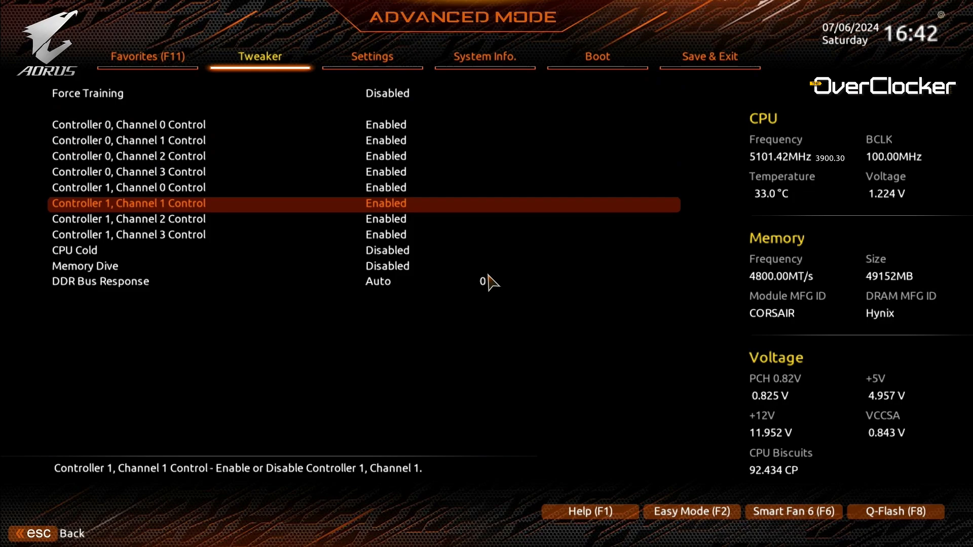
pyautogui.press('Down')
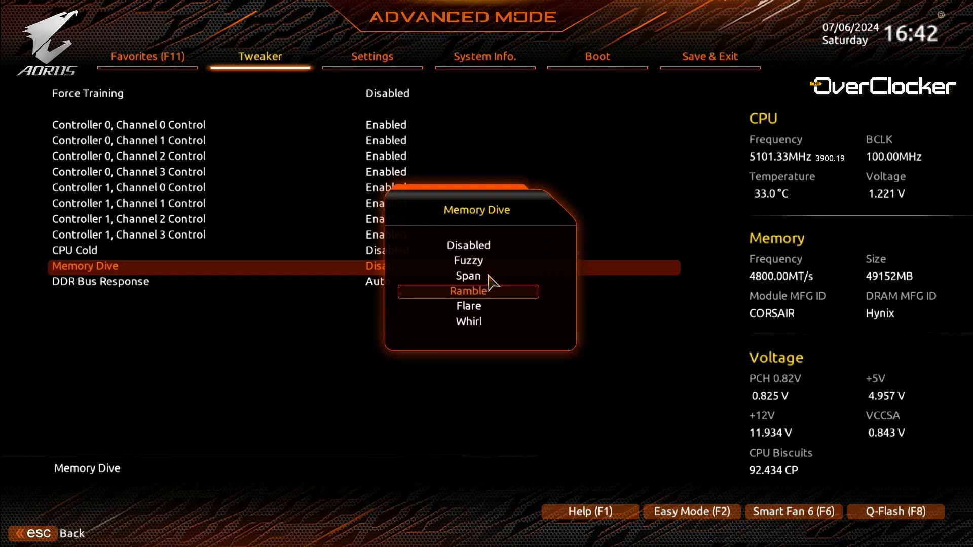
# Browse the Memory Dive choices up to Disabled without changing them, then switch to Easy Mode.
pyautogui.press('Up')
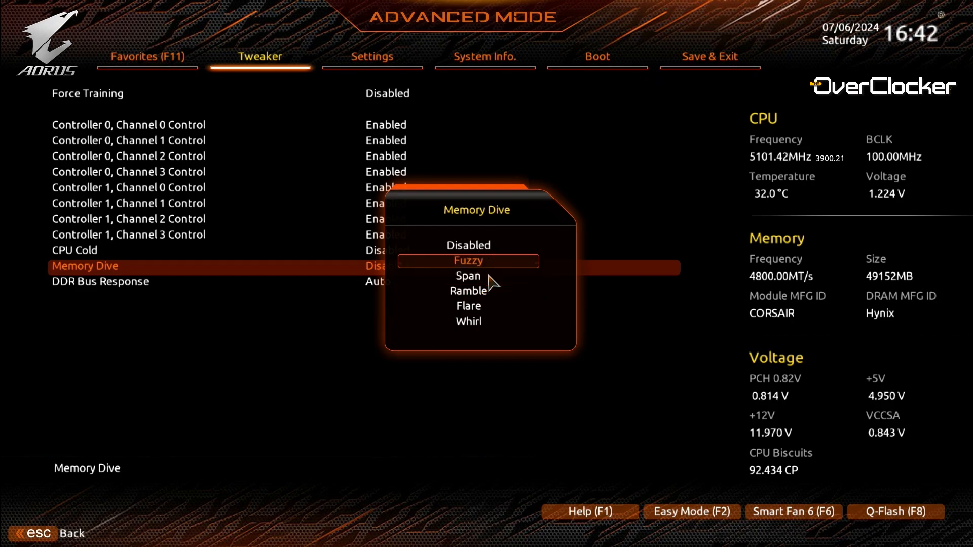
pyautogui.press('Up')
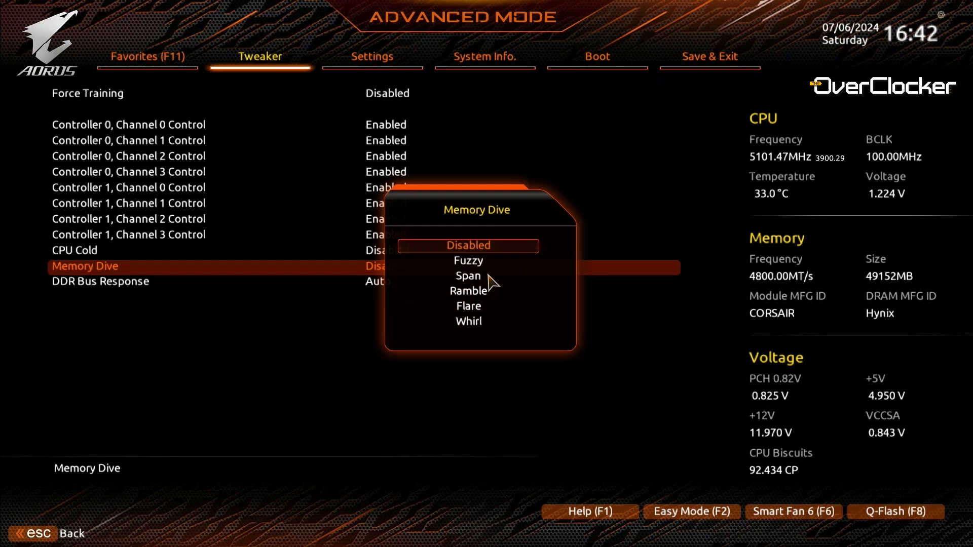
pyautogui.moveTo(493, 282)
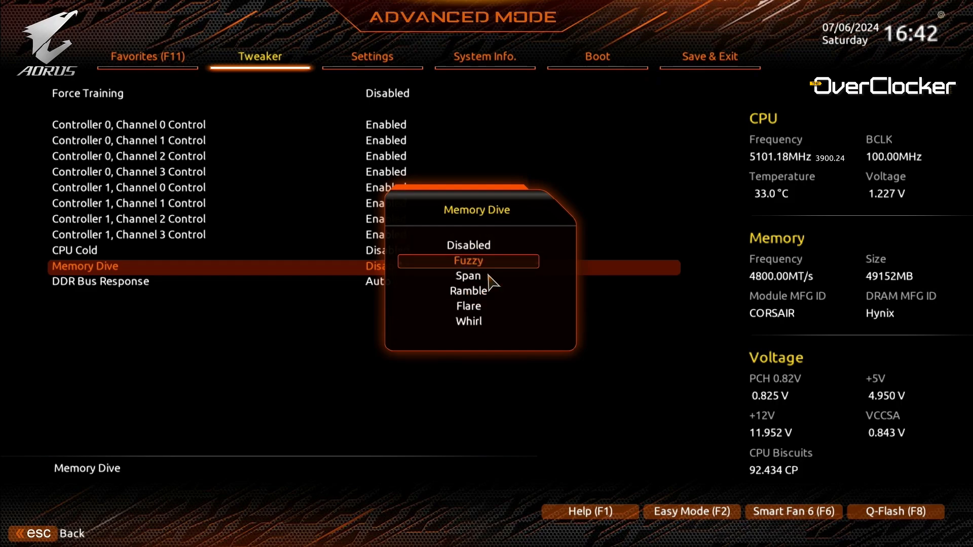
pyautogui.click(468, 306)
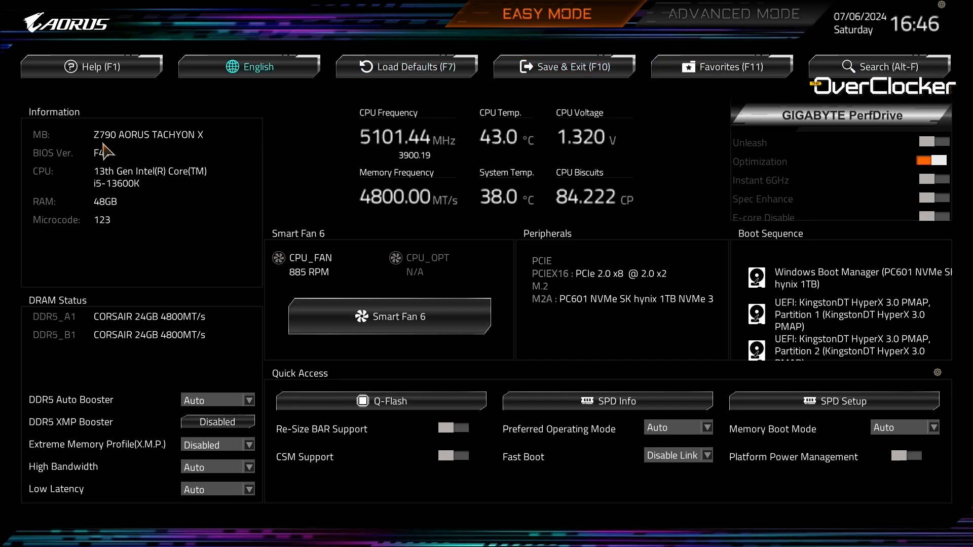
# Return to Advanced Mode and list the DDR5 XMP Booster profiles under Tweaker.
pyautogui.click(738, 13)
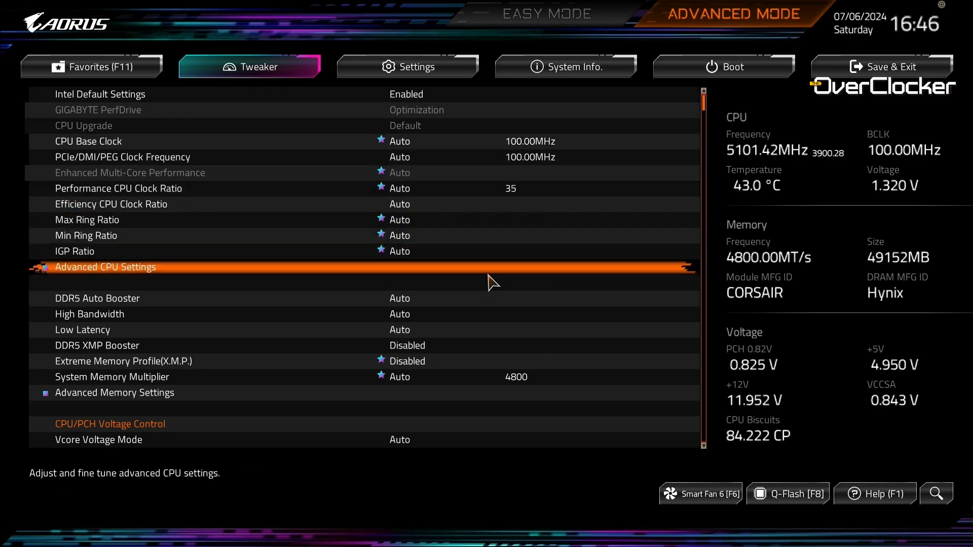
pyautogui.click(104, 268)
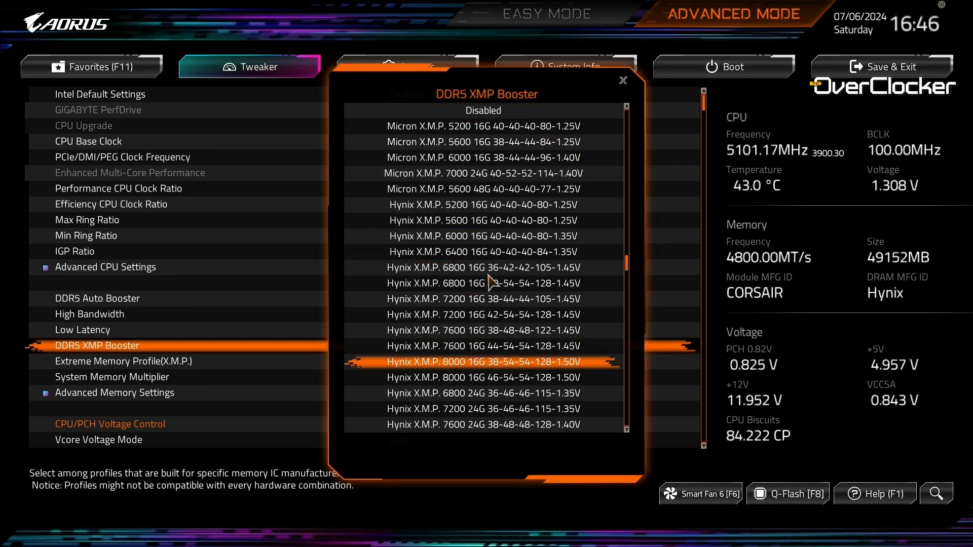
# Select the Hynix X.M.P. 8200 24G 40-52-52-130-1.40V profile for DDR5 XMP Booster.
pyautogui.scroll(-3)
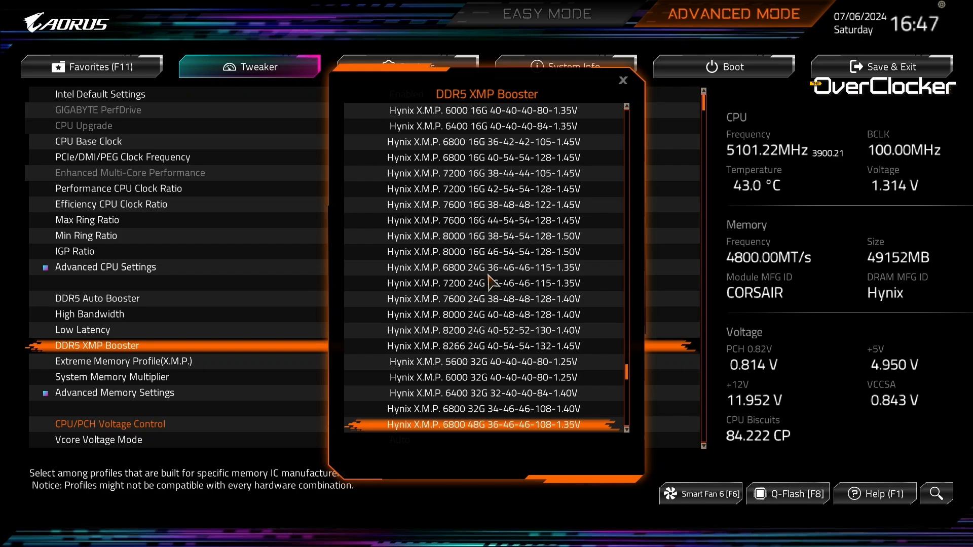
pyautogui.scroll(-3)
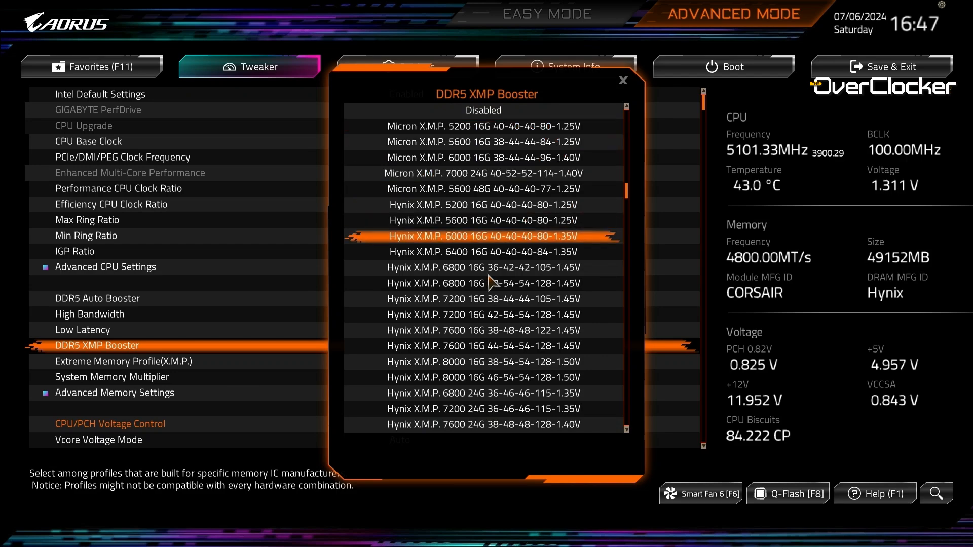
pyautogui.scroll(-3)
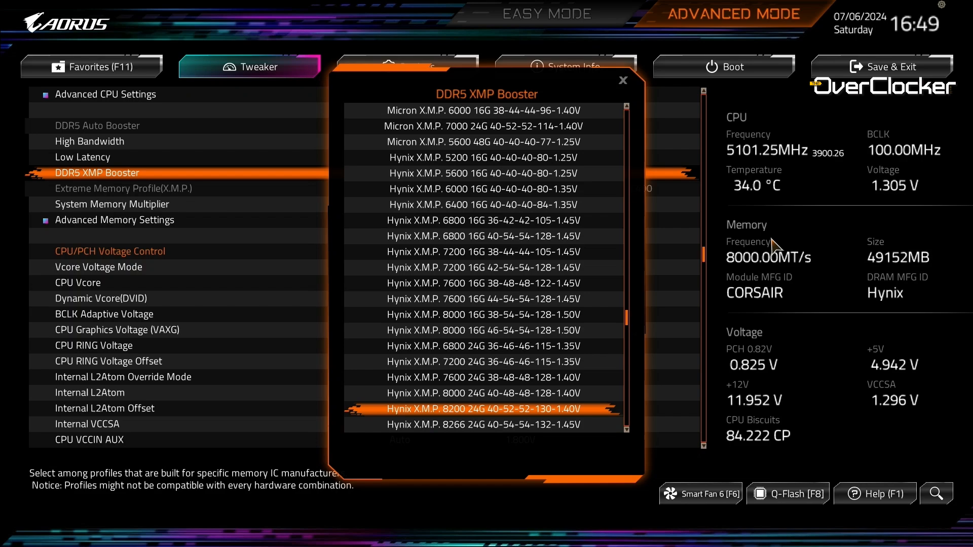
pyautogui.click(486, 409)
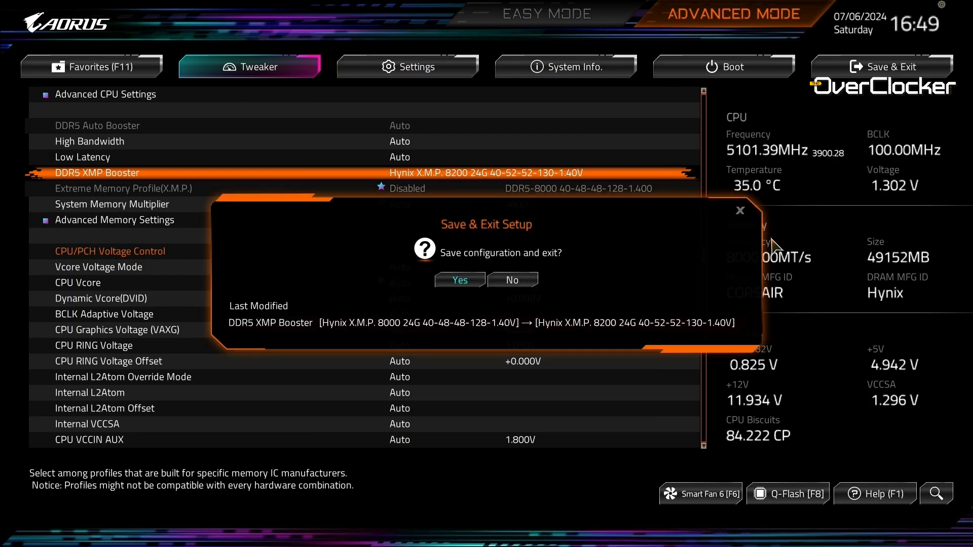
# Confirm save and exit, re-enter setup after the XMP fallback, then boot Windows with BenchMate open.
pyautogui.click(460, 279)
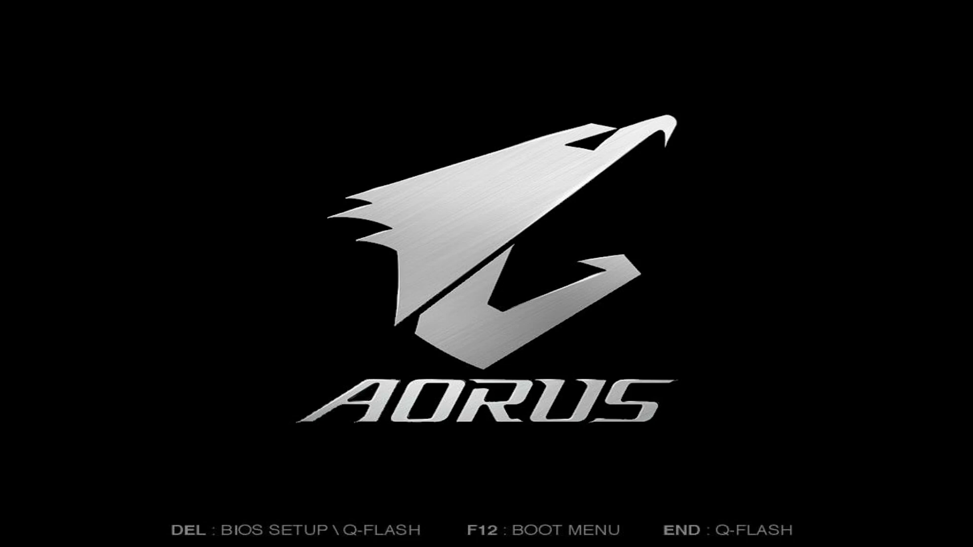
pyautogui.press('Delete')
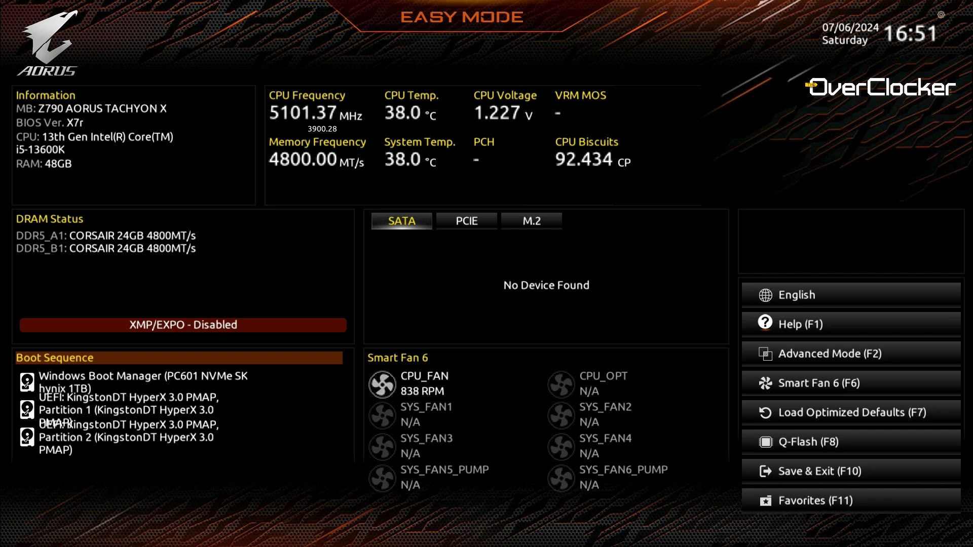
pyautogui.click(825, 353)
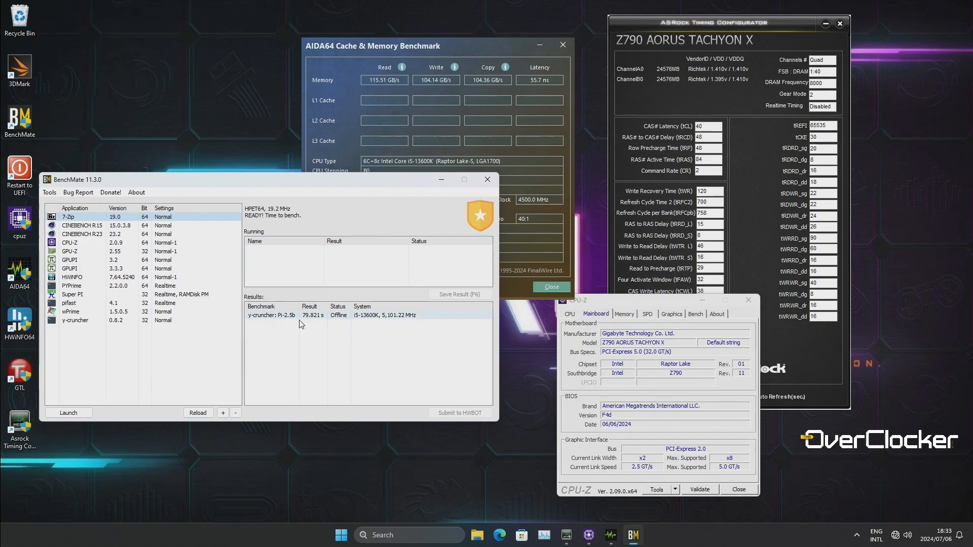
# Run y-cruncher Pi-2.5b from BenchMate, finishing at 74.695 s, and save the result.
pyautogui.click(75, 320)
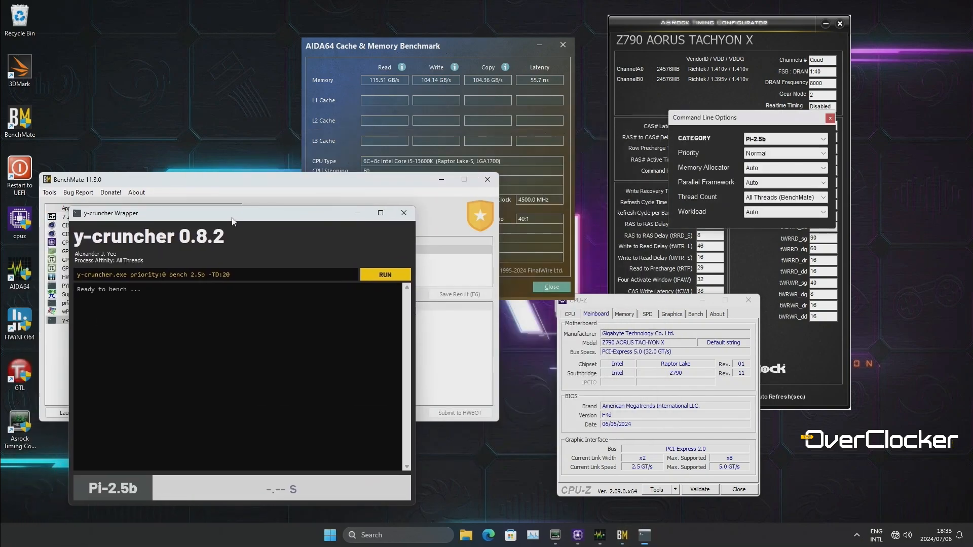
pyautogui.click(385, 274)
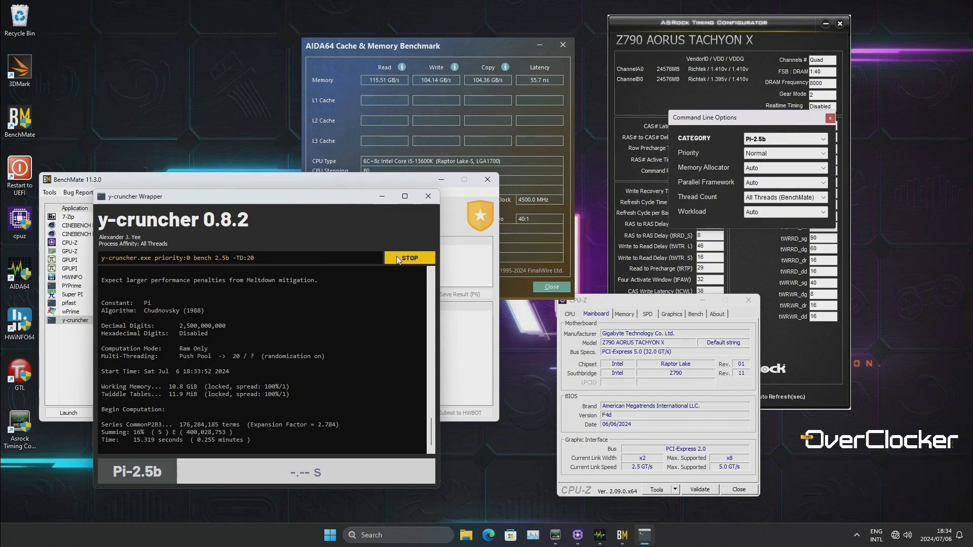
pyautogui.click(409, 259)
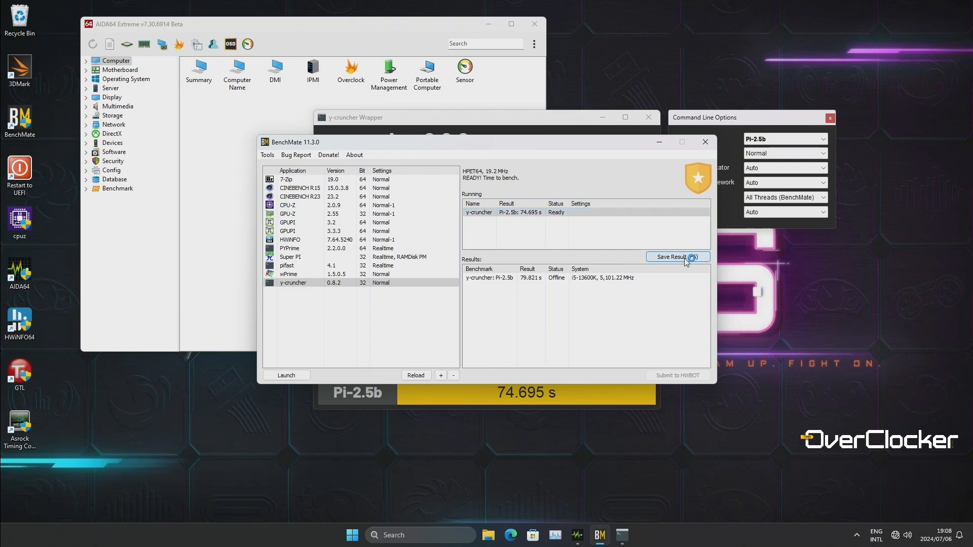
pyautogui.click(676, 258)
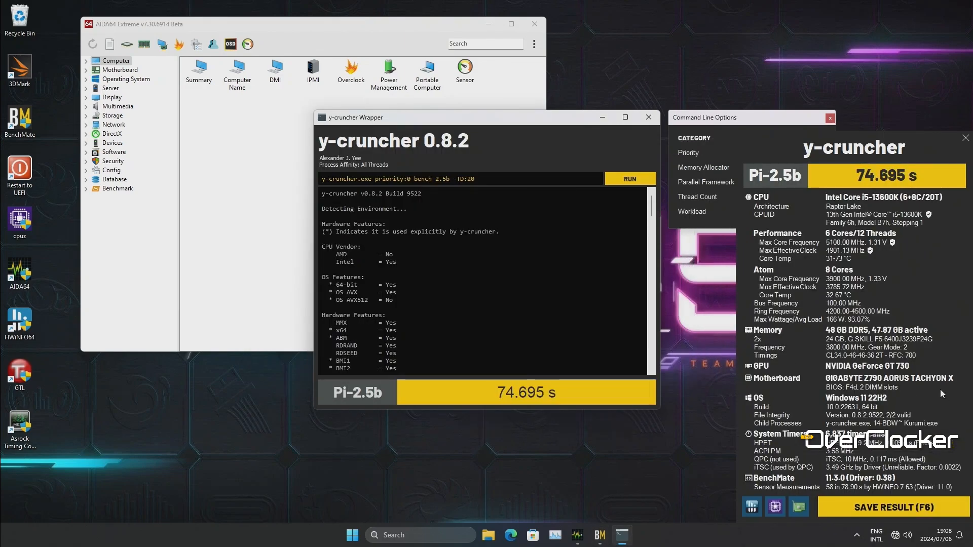